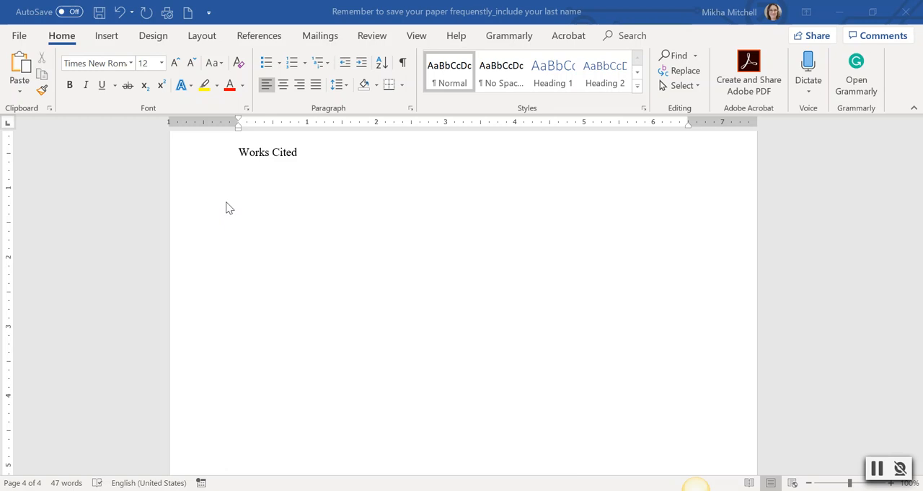
mouse_move(320, 270)
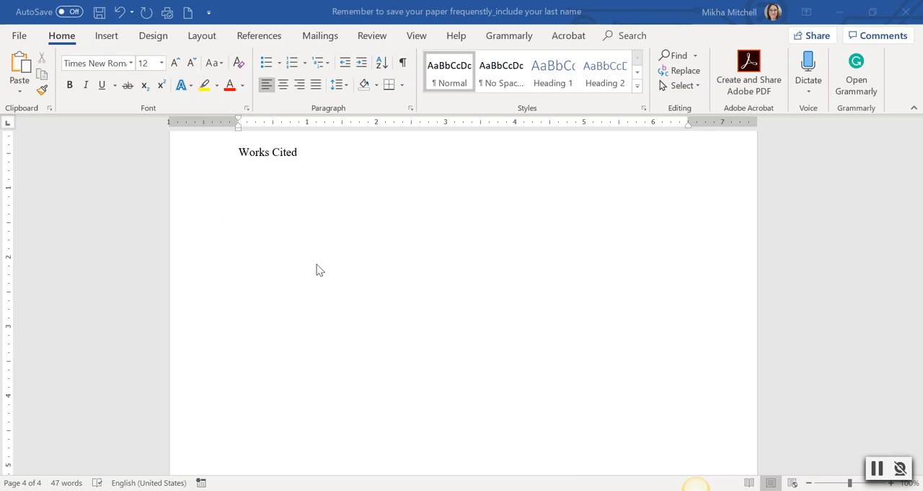
mouse_move(243, 158)
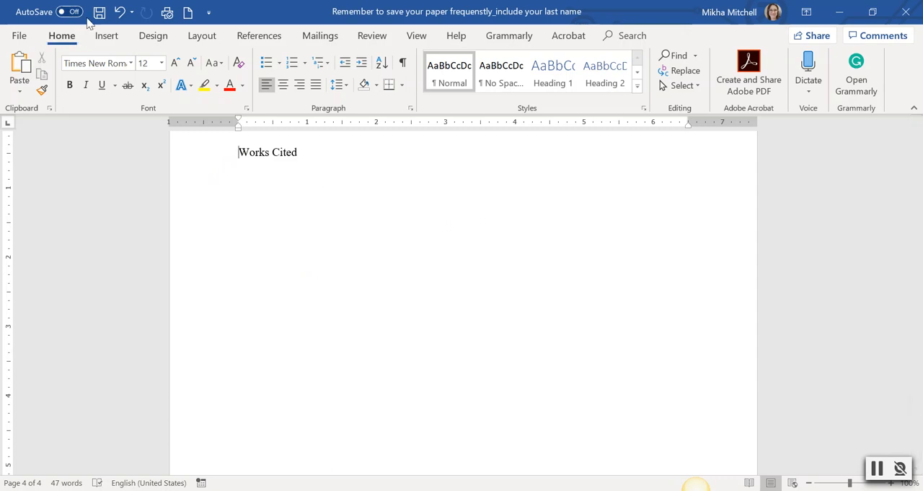
Insert a page break so Works Cited starts on its own fifth page.
click(107, 35)
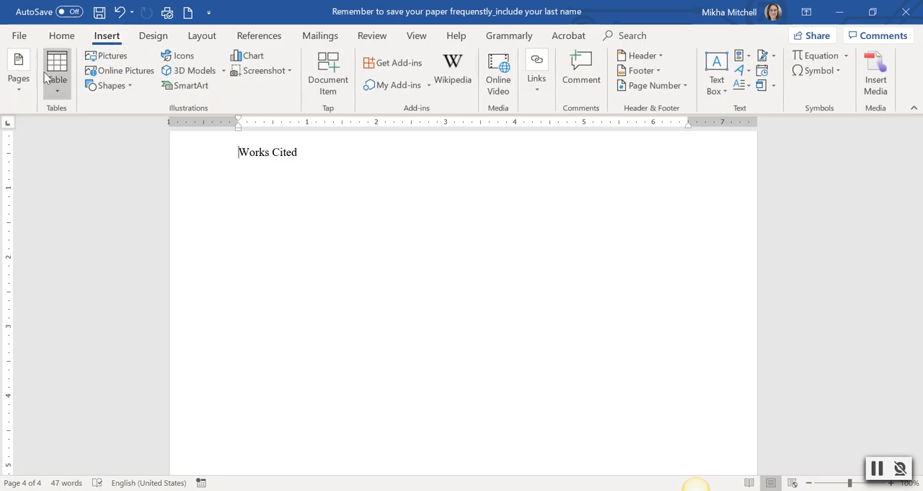
click(17, 69)
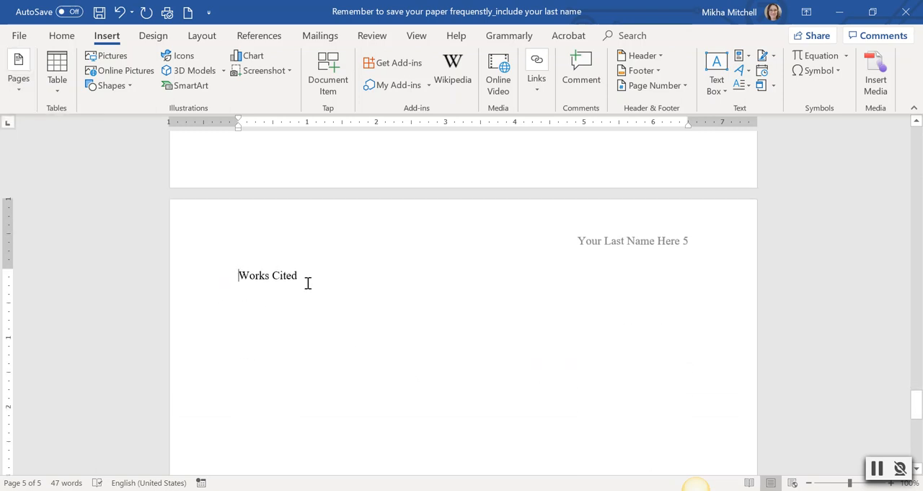
mouse_move(107, 55)
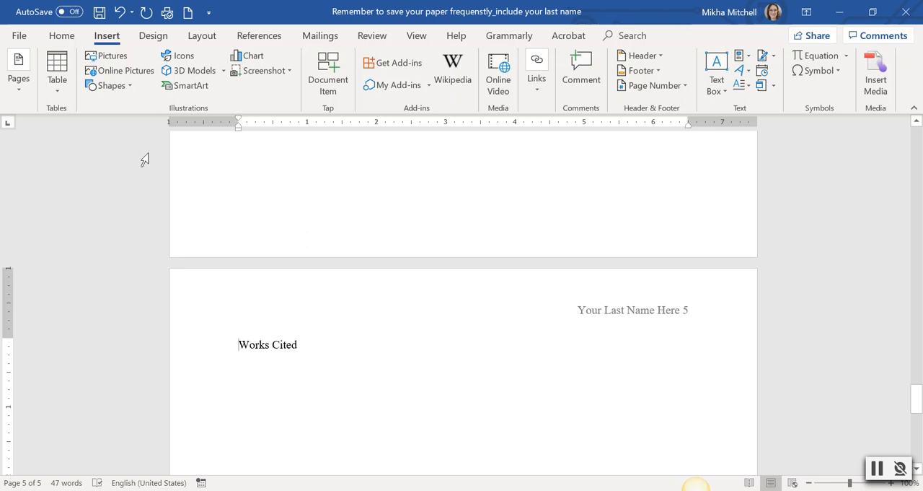
mouse_move(92, 138)
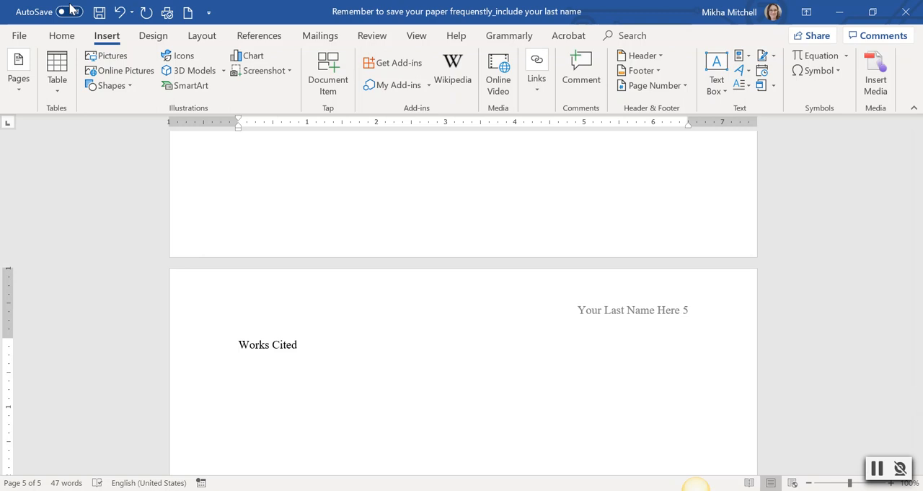
Center the Works Cited heading, add a blank line below, and select the heading.
click(60, 35)
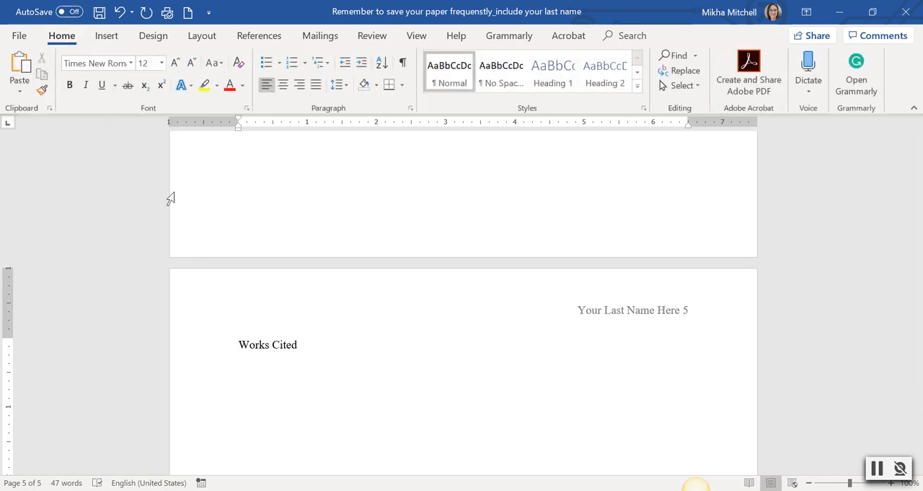
click(282, 83)
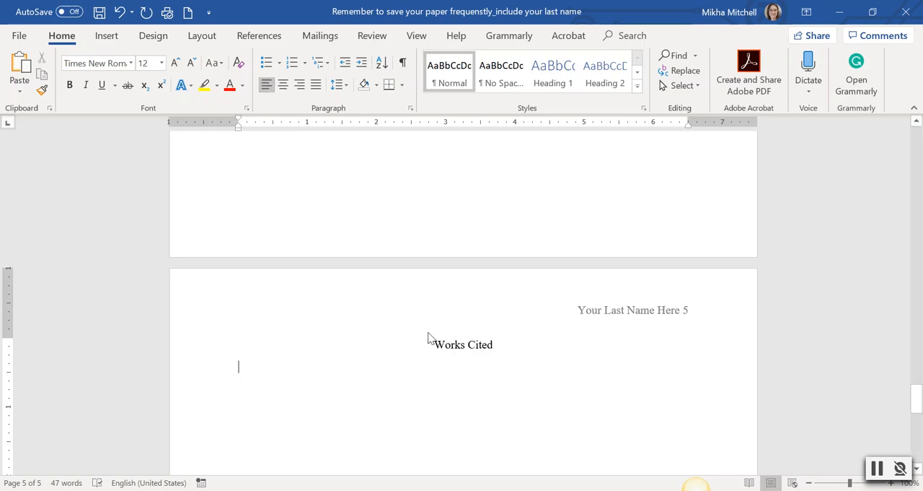
double_click(463, 343)
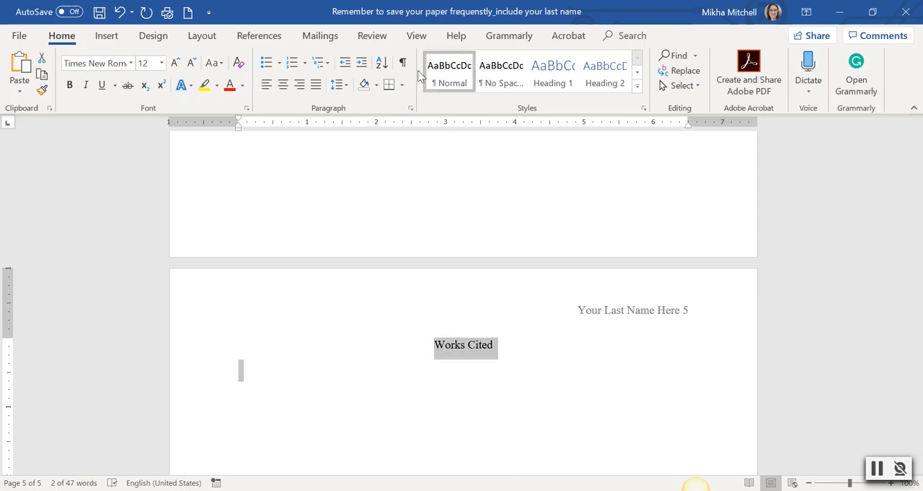
mouse_move(411, 107)
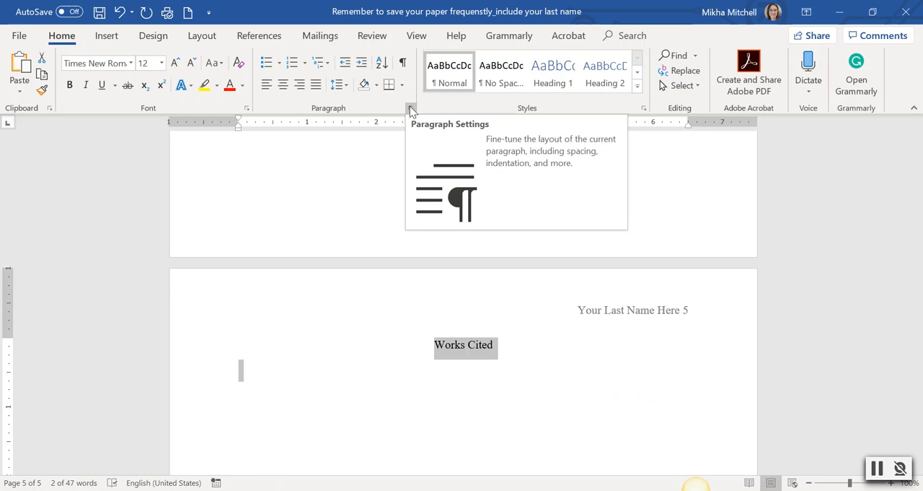
Set Hanging indent, Double line spacing and no extra space between same-style paragraphs.
click(410, 108)
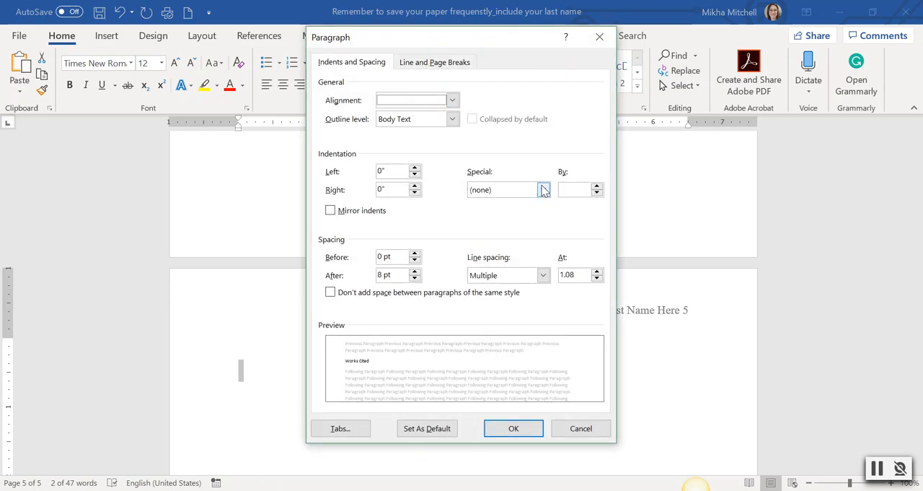
mouse_move(364, 157)
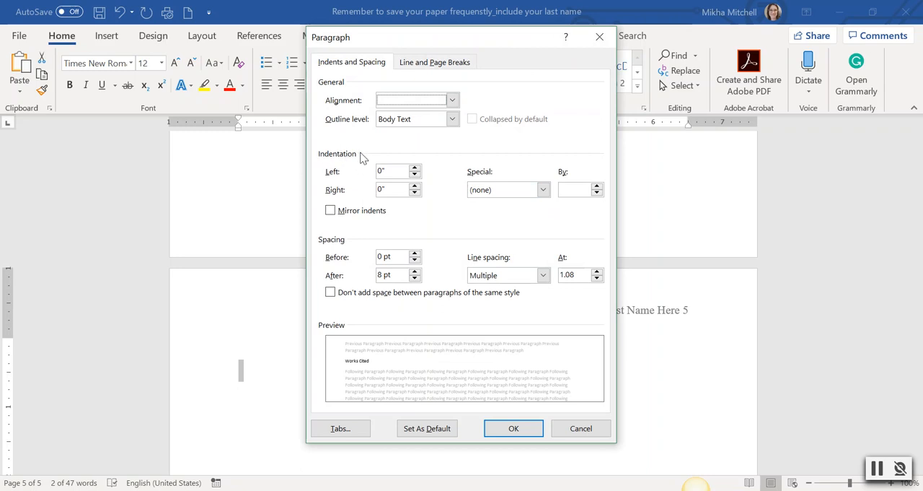
click(542, 189)
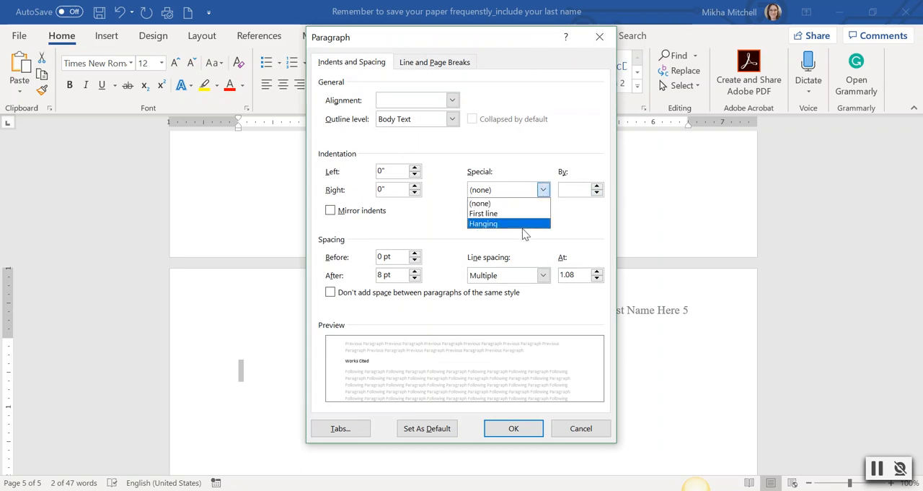
click(483, 222)
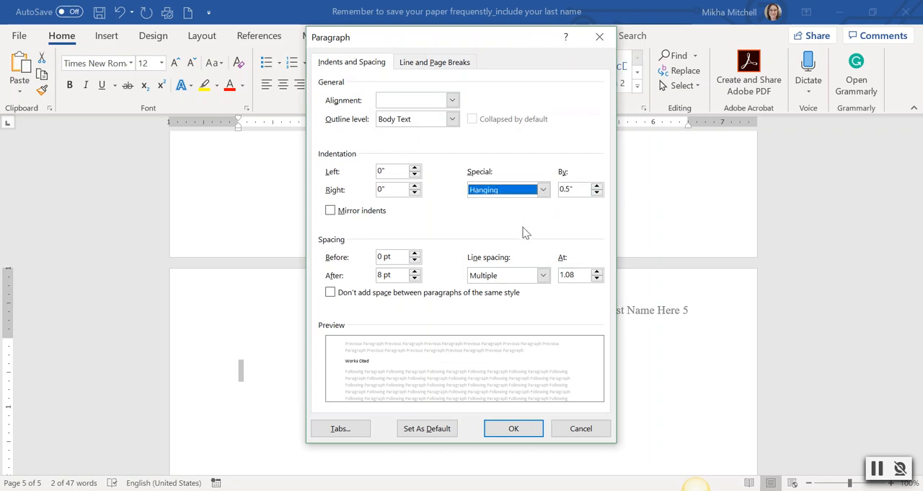
click(543, 274)
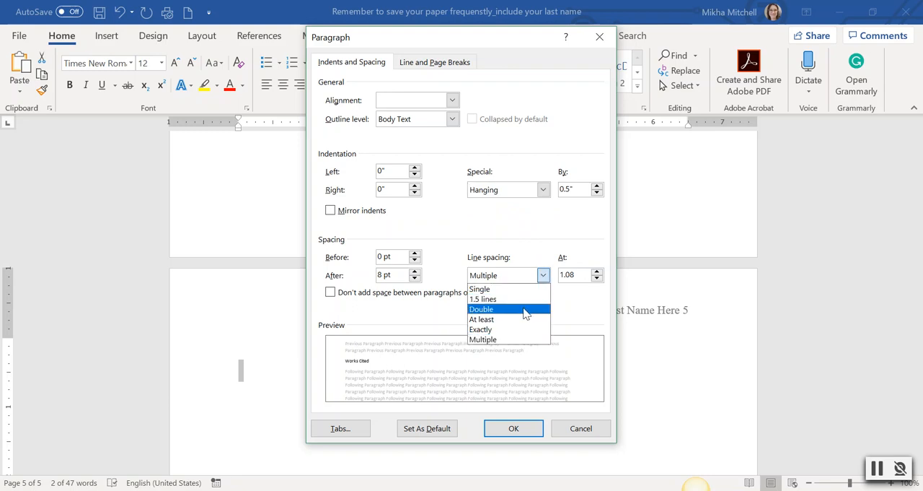
click(482, 309)
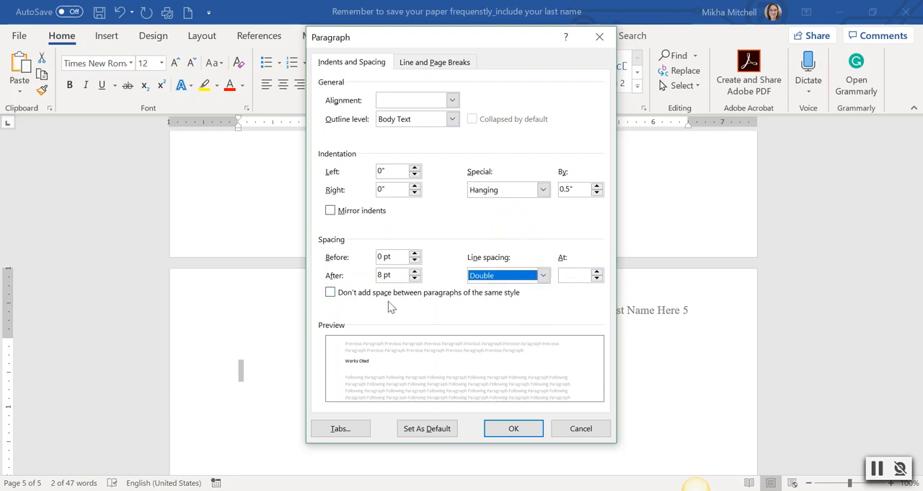
click(330, 292)
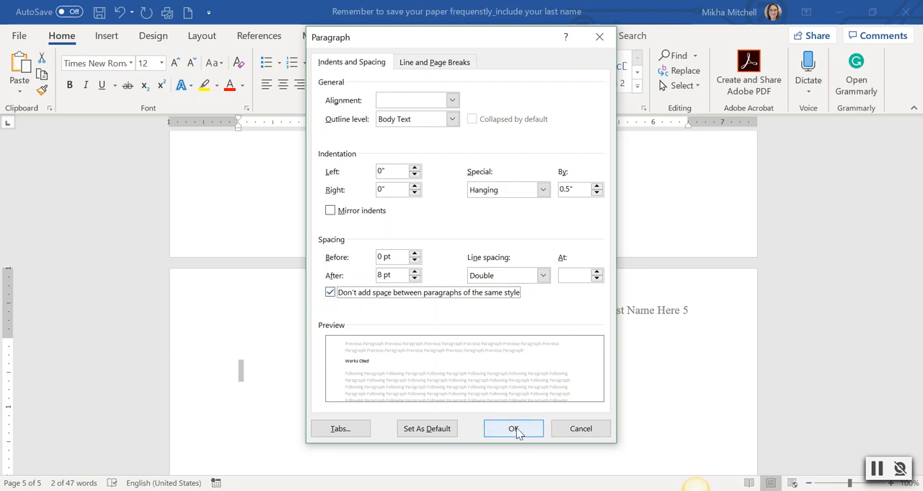
click(514, 427)
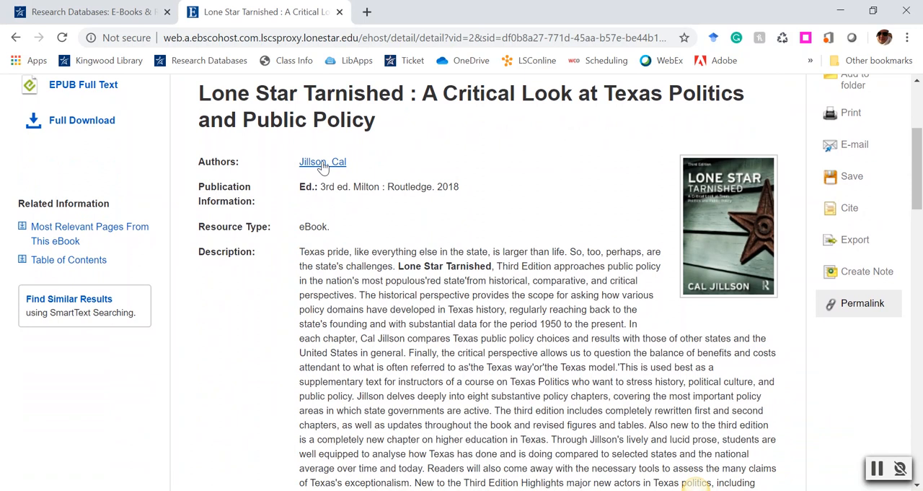
mouse_move(209, 191)
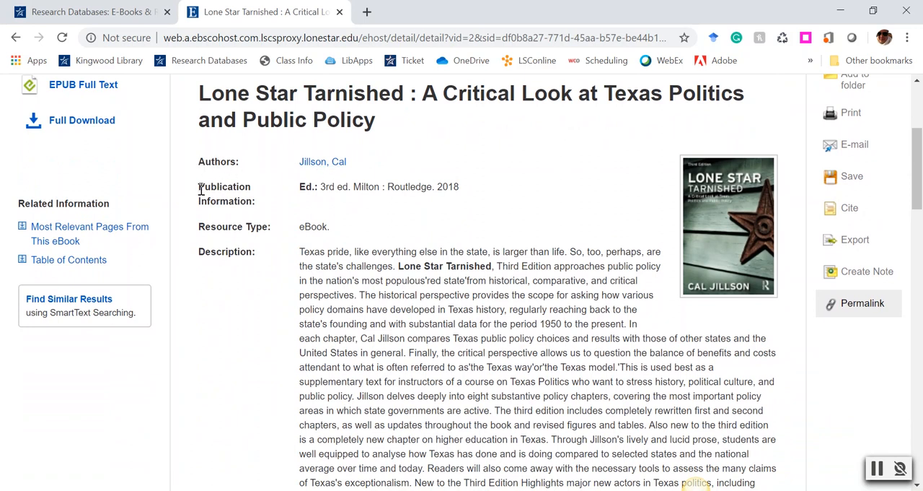
mouse_move(484, 200)
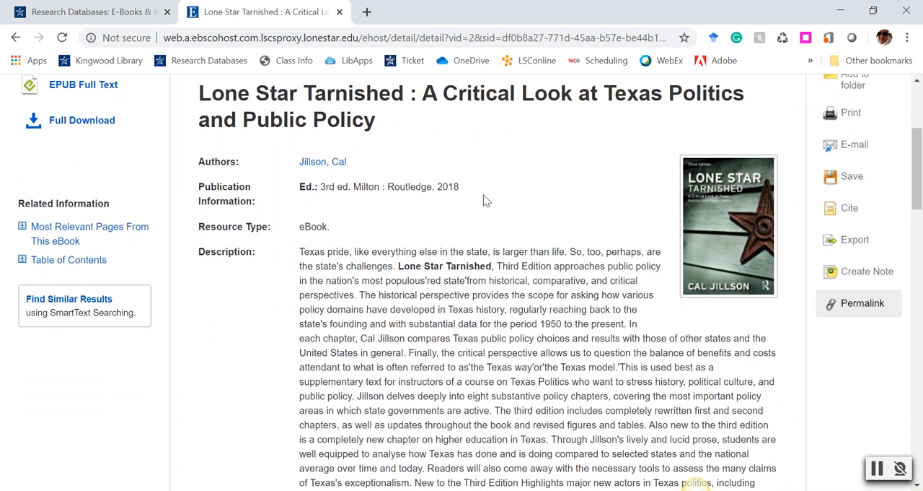
mouse_move(485, 216)
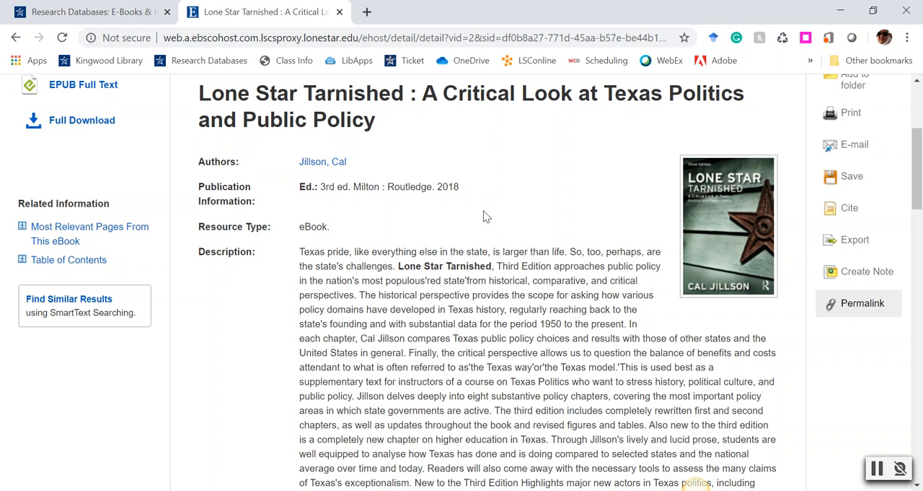
mouse_move(294, 166)
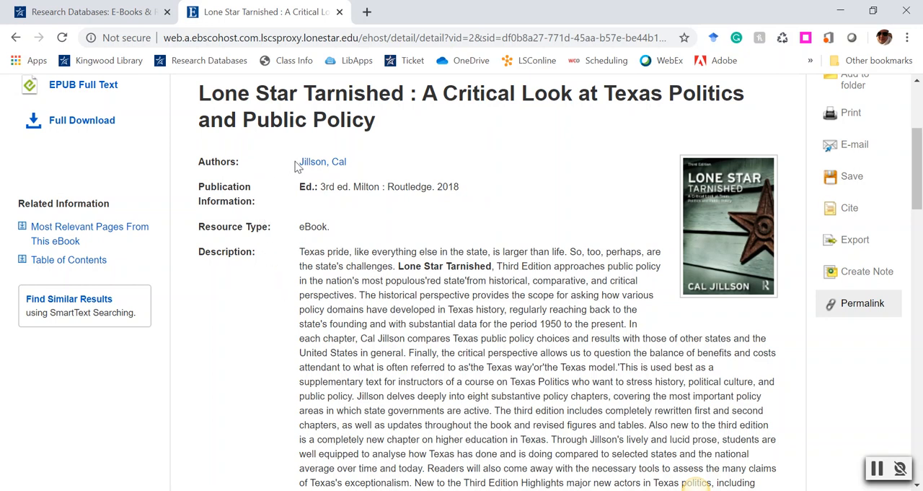
Select and copy the author name Jillson, Cal from the eBook record.
double_click(321, 162)
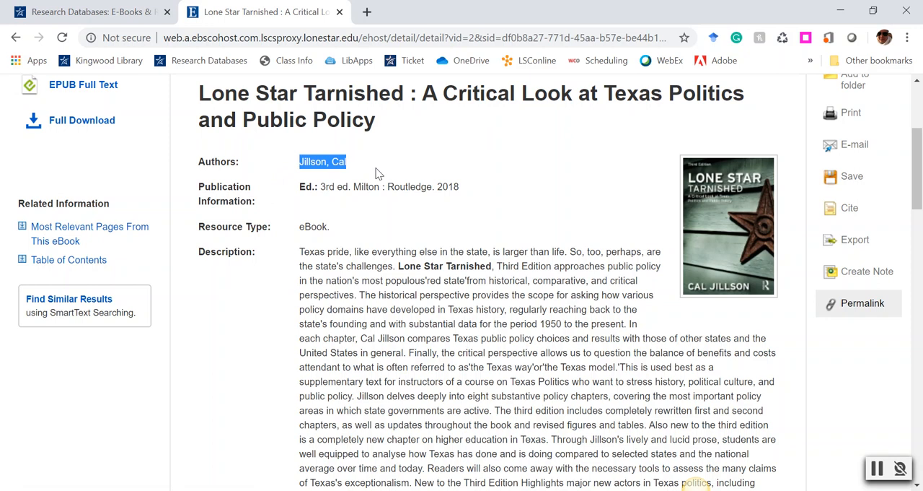
mouse_move(392, 182)
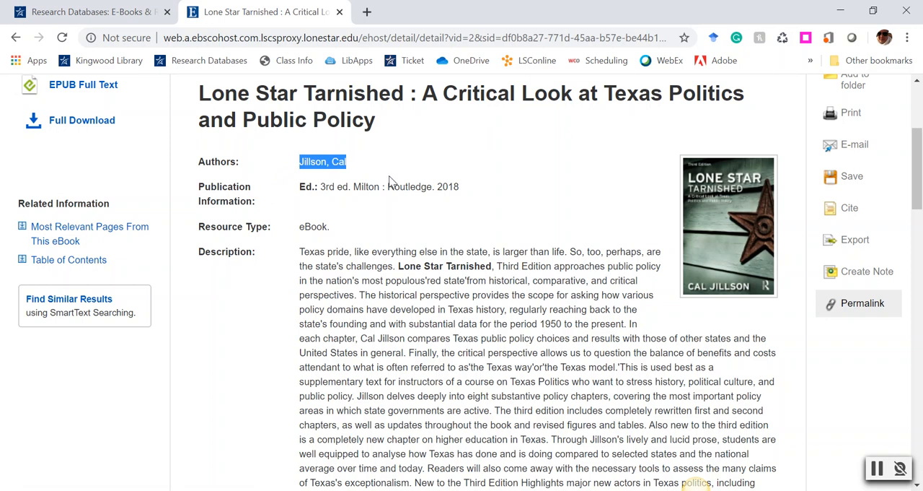
right_click(323, 161)
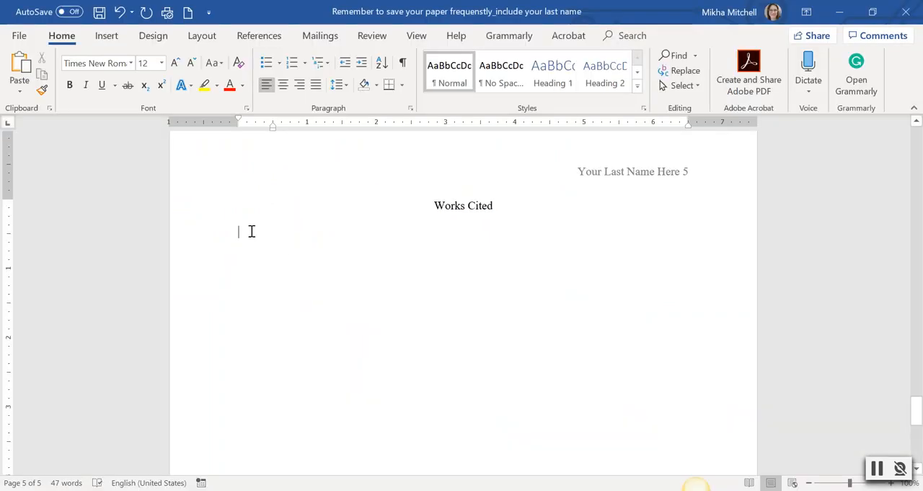
Paste Jillson, Cal as plain text and end it with a period and space.
right_click(251, 231)
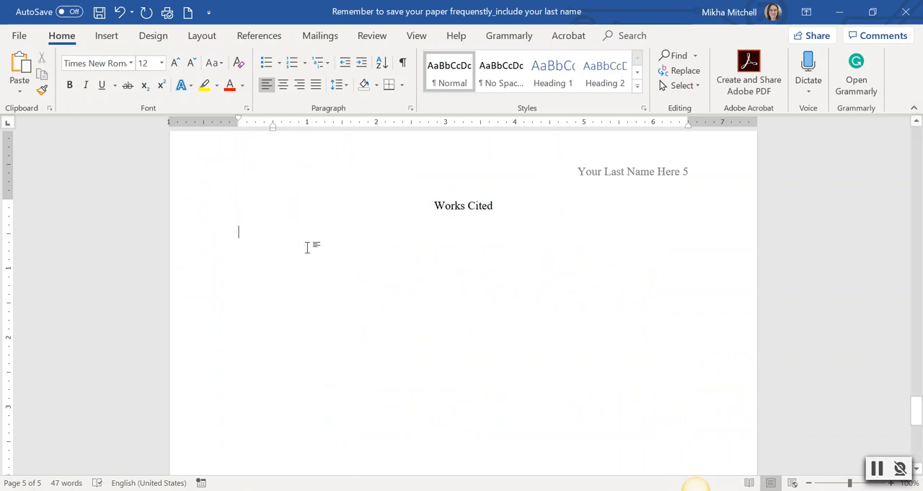
text(Jillson, Cal)
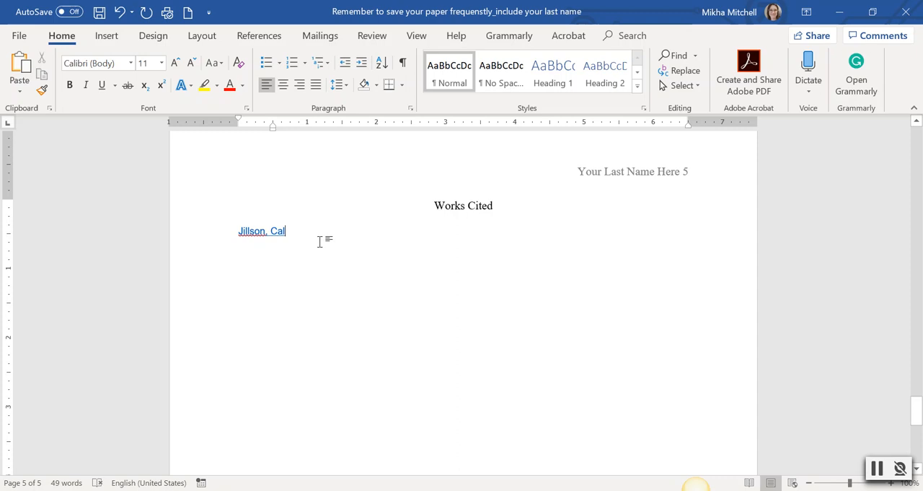
mouse_move(153, 162)
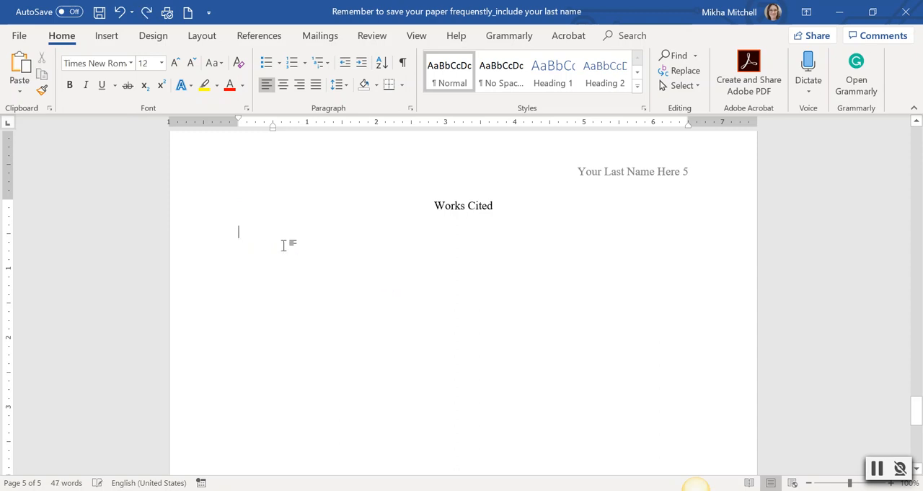
right_click(282, 243)
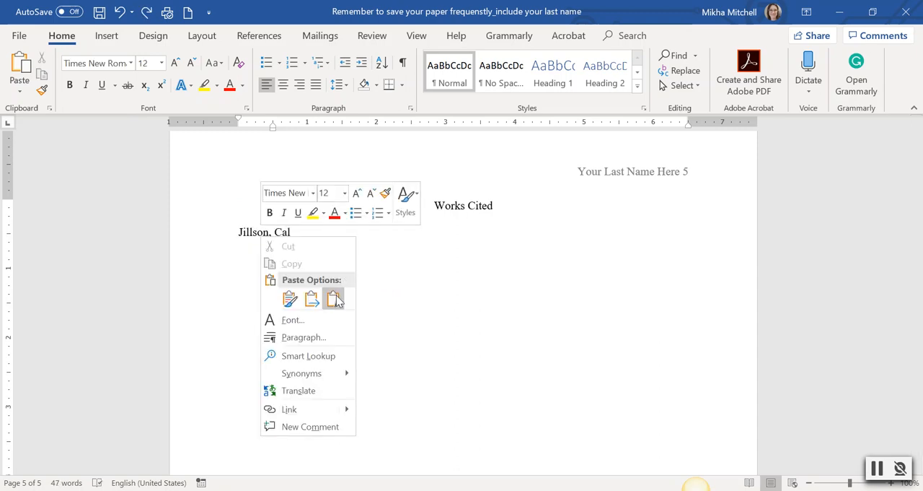
mouse_move(335, 298)
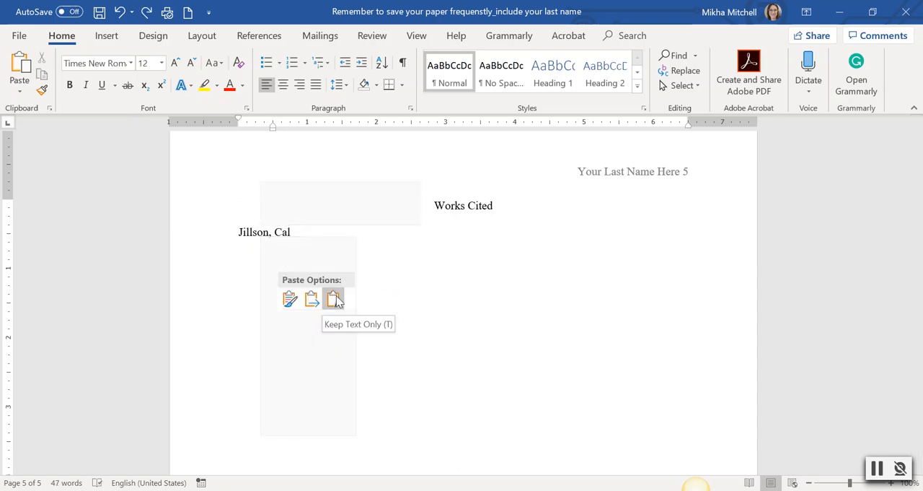
click(335, 299)
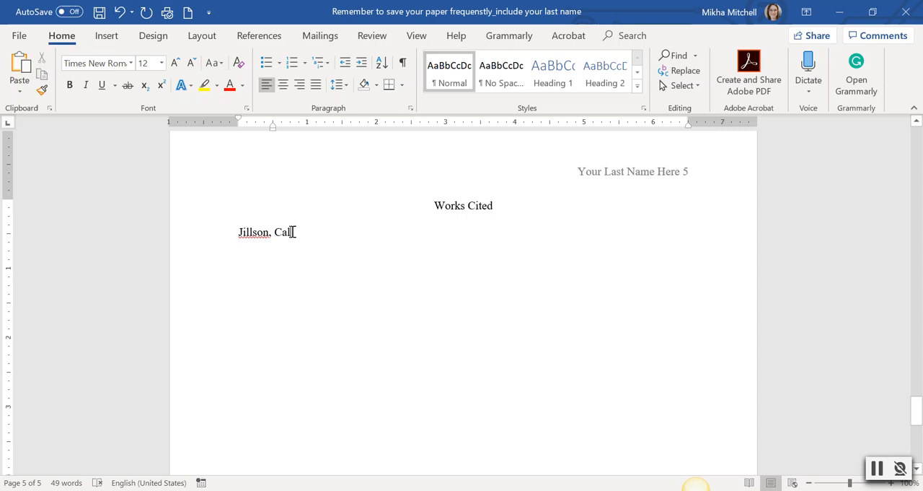
text(.)
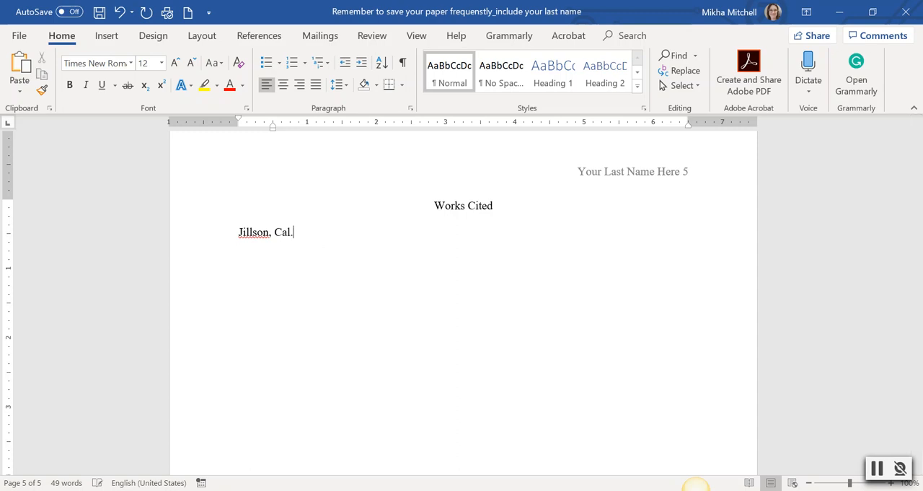
text(" ")
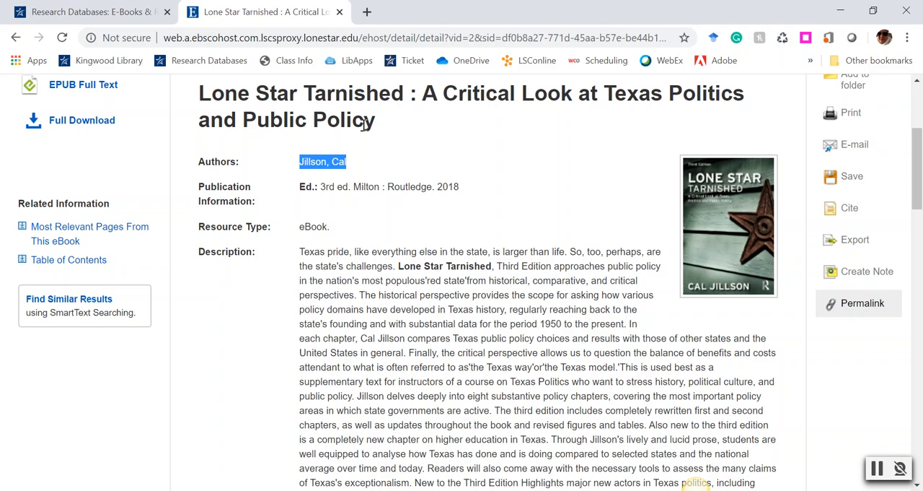
mouse_move(205, 94)
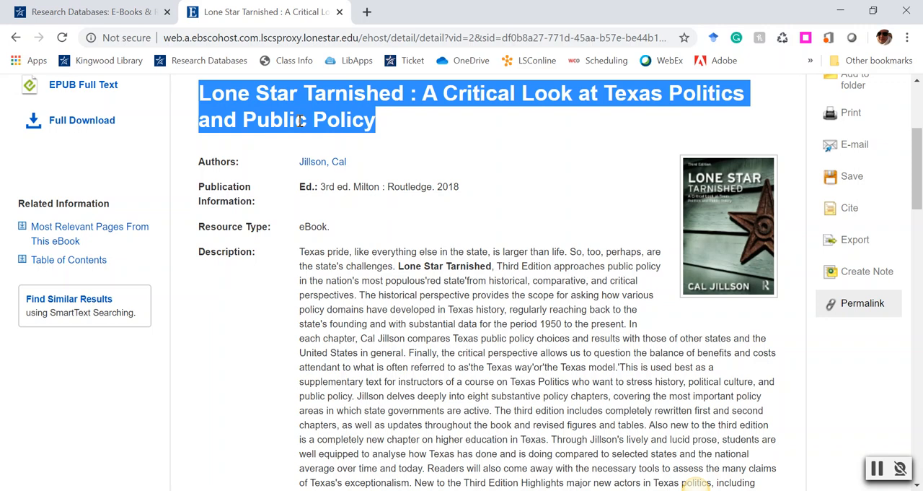
Copy the Lone Star Tarnished title and paste it as plain text into the entry.
right_click(300, 120)
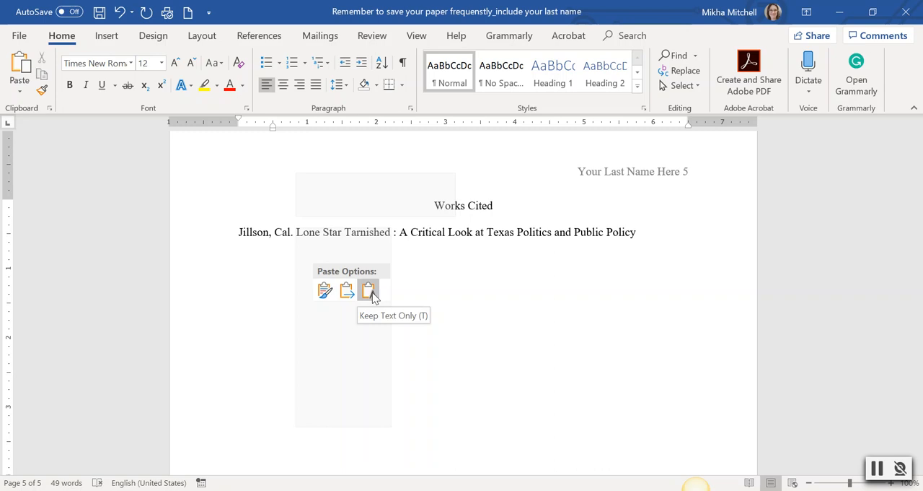
click(370, 288)
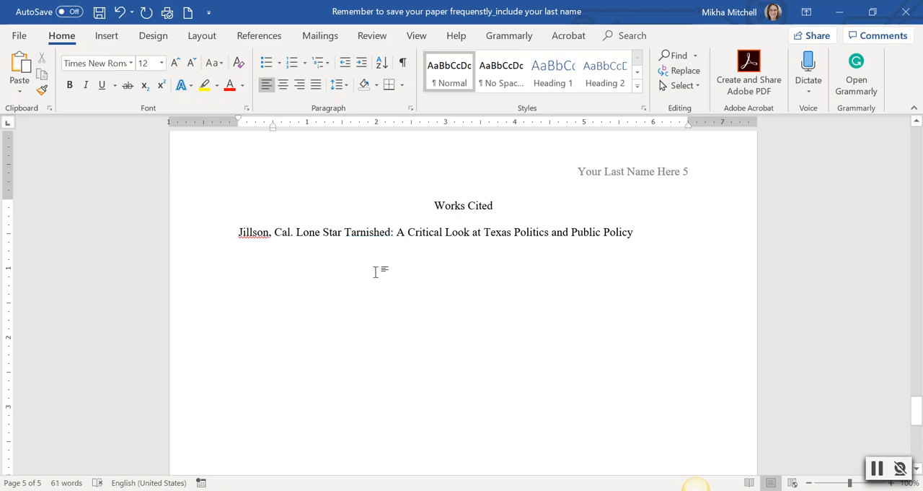
mouse_move(315, 237)
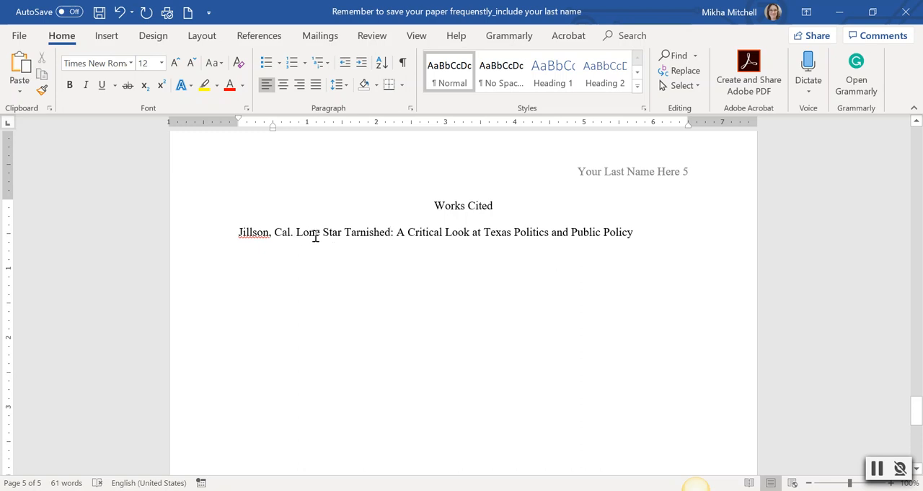
mouse_move(308, 224)
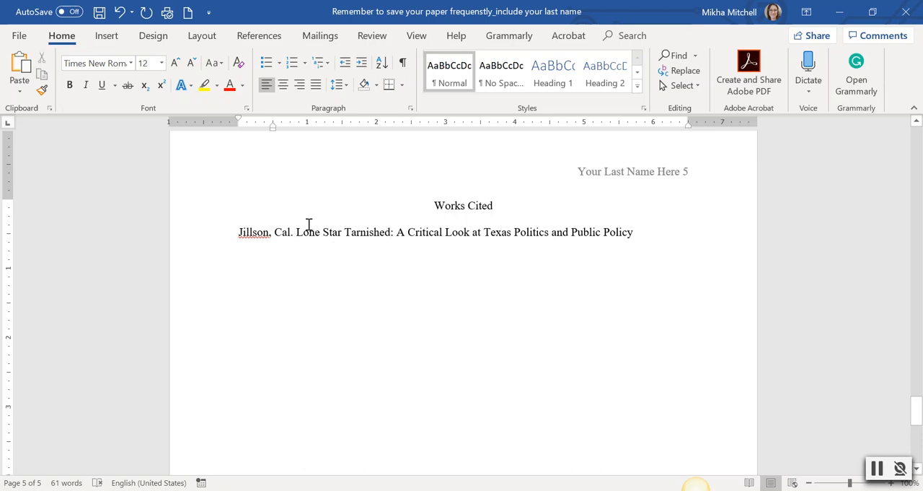
Italicize the book title and add a period after Public Policy.
drag(298, 230, 482, 242)
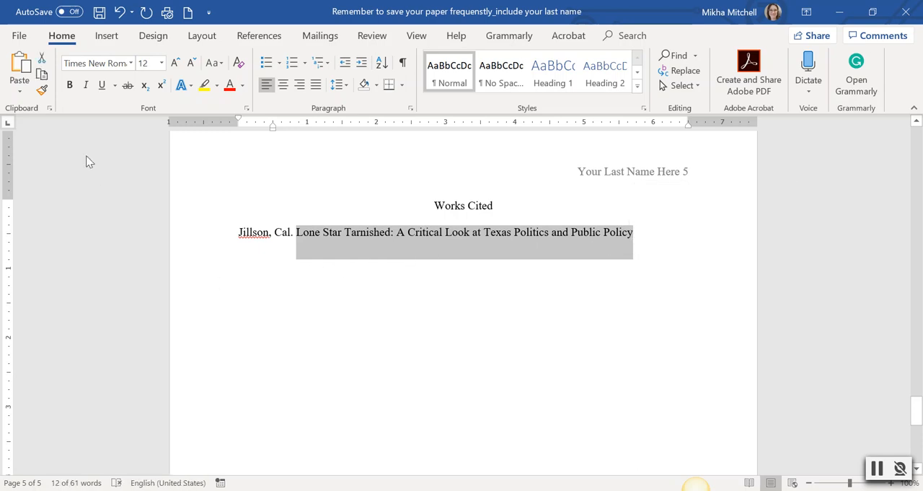
click(86, 85)
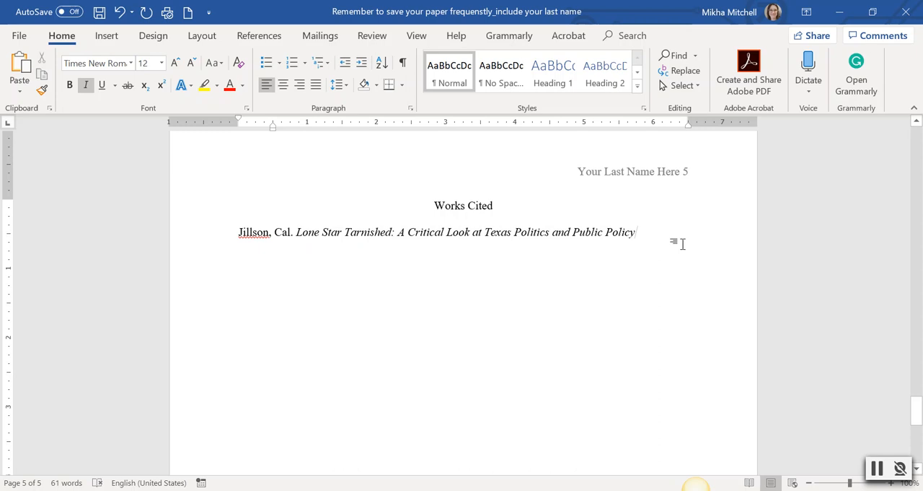
mouse_move(661, 267)
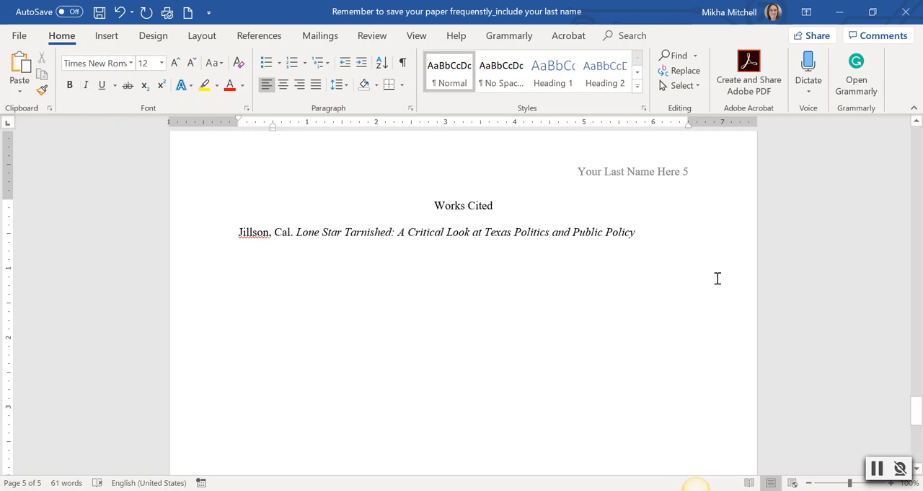
text(.)
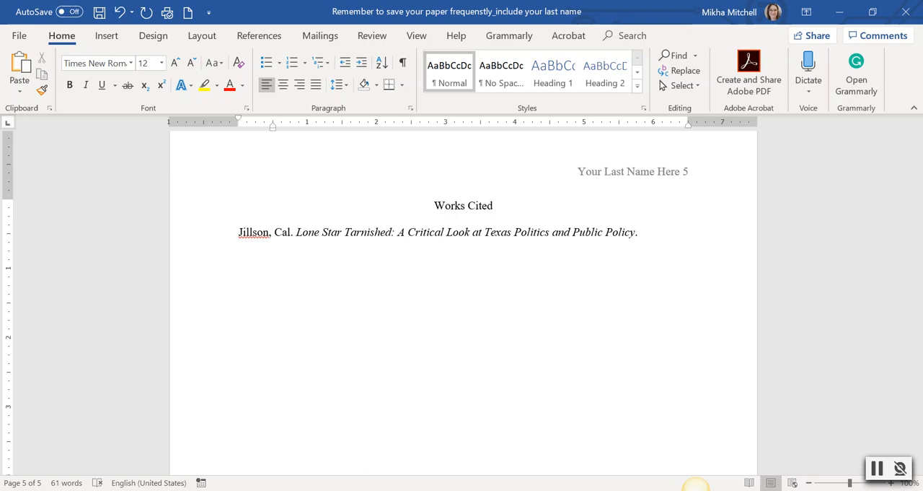
click(641, 230)
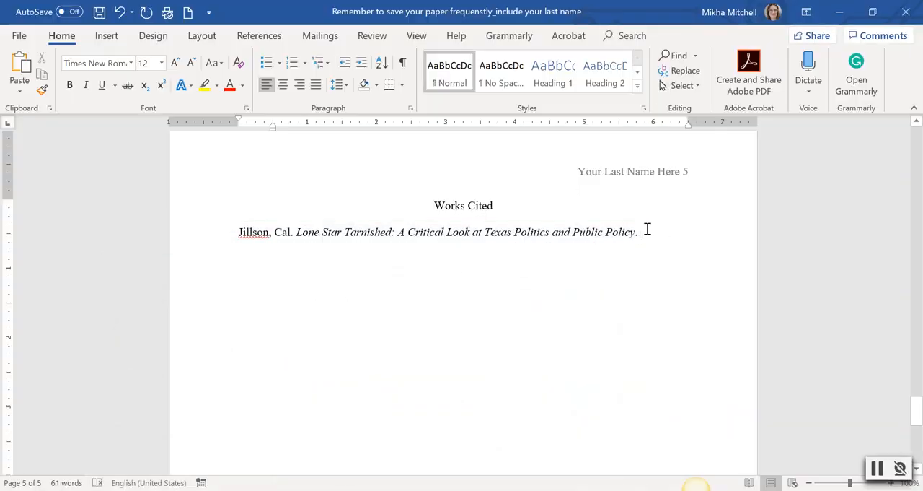
Add the publication details as '3 ed., Routledge, 2018.' with commas and a closing period.
text(3rd ed. Milton : Routledge. 2018)
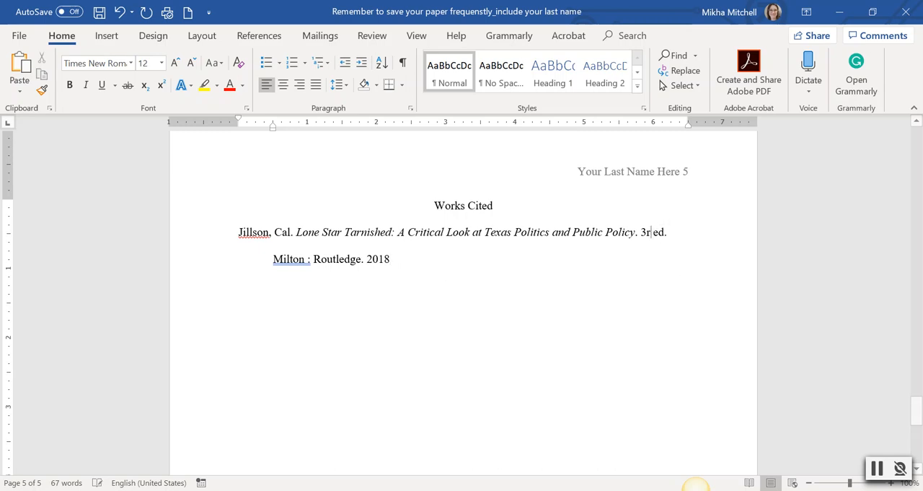
key(Backspace)
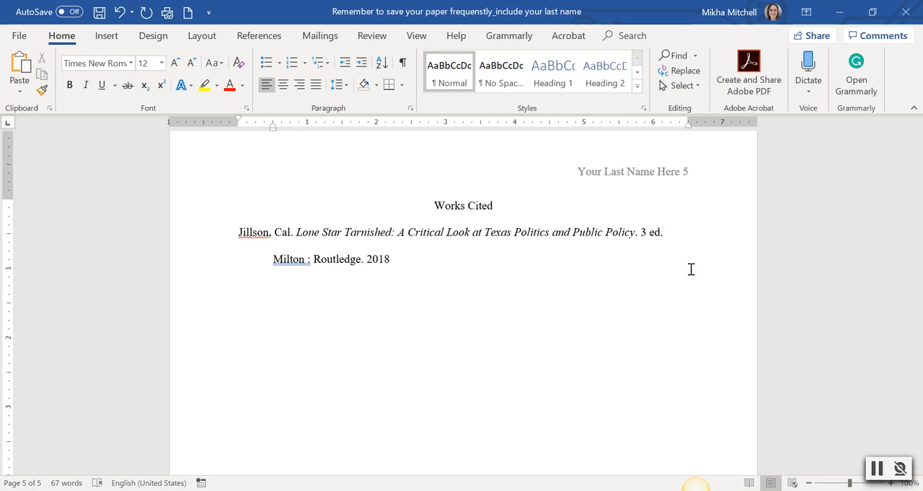
text(,)
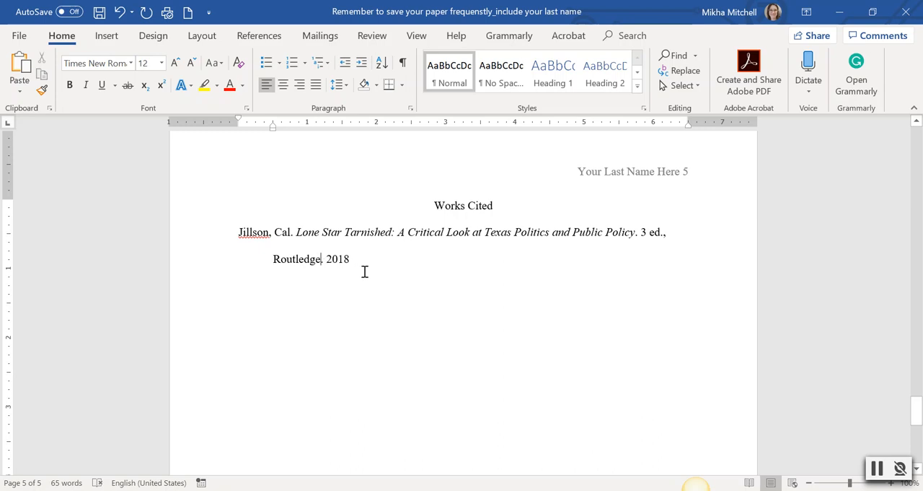
key(Backspace)
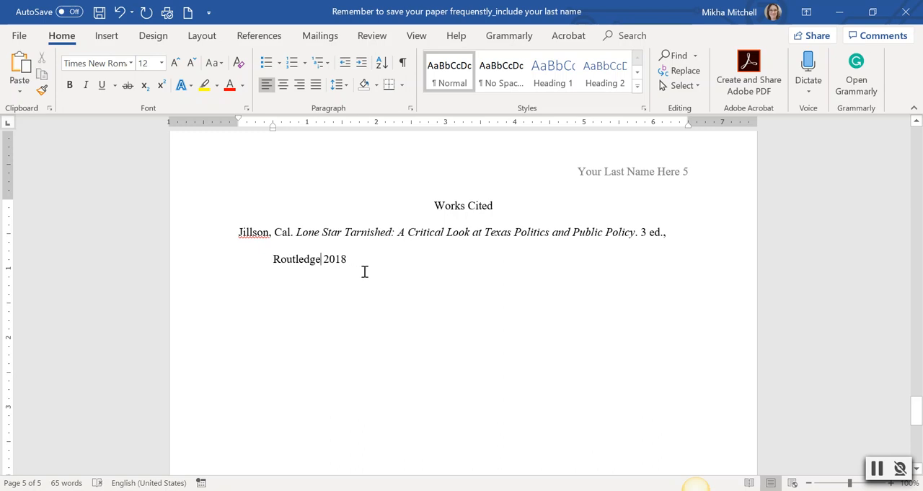
text(,)
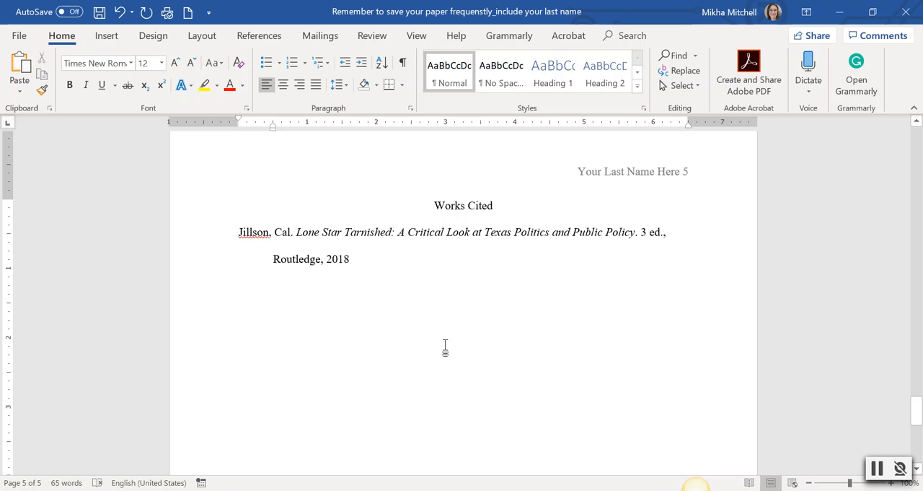
click(349, 258)
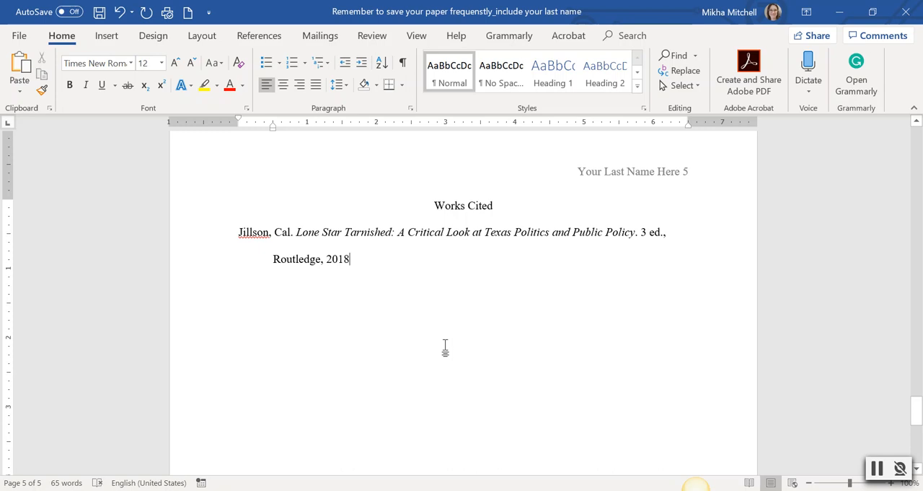
text(.)
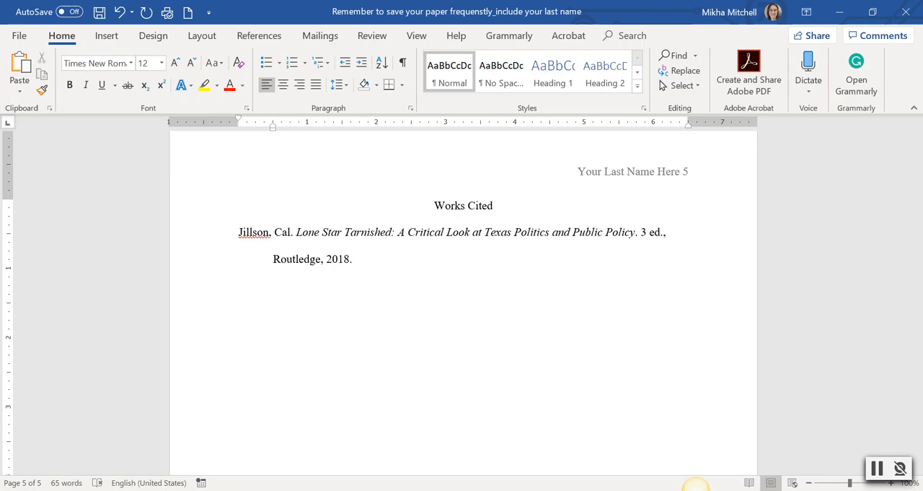
click(352, 259)
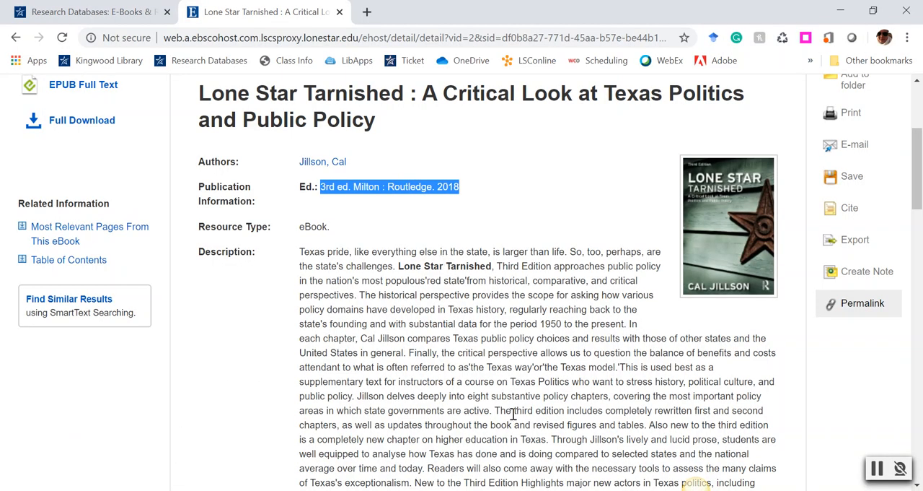
Show the top of the EBSCOhost record with the eBook Collection database name.
click(863, 303)
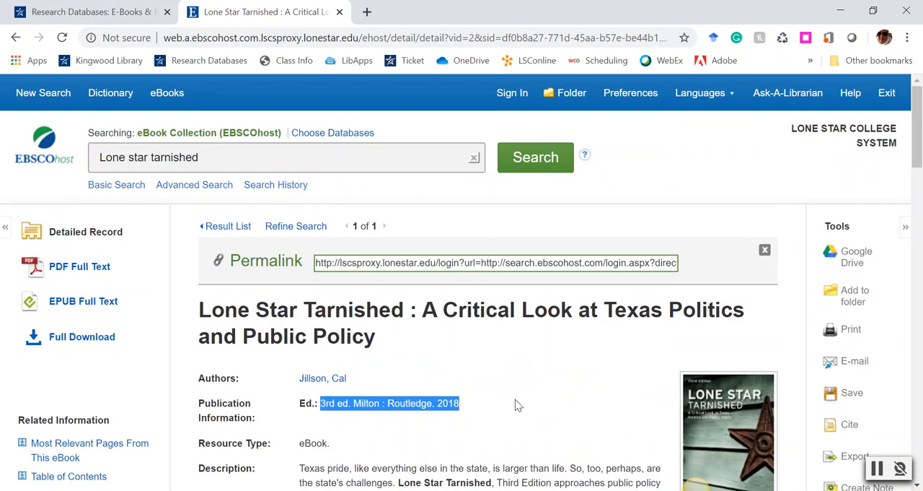
mouse_move(228, 201)
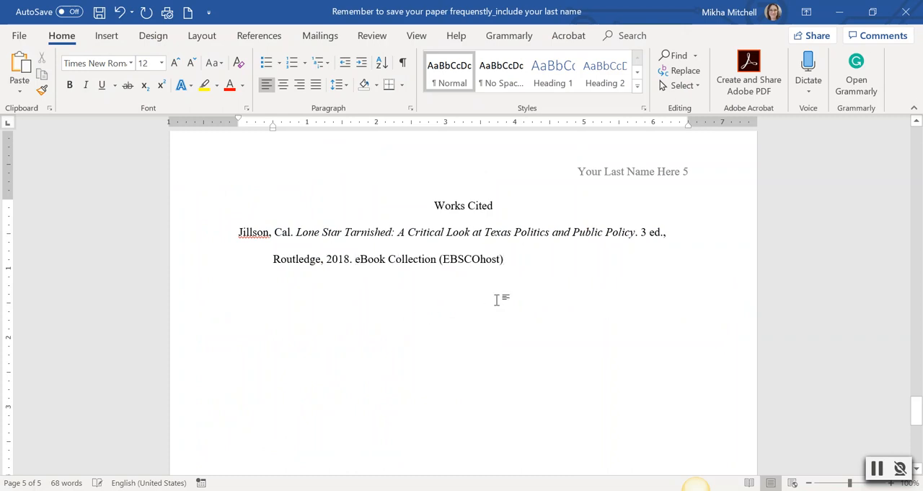
Add 'EBSCOhost eBook Collection,' after 2018 and italicize it.
text(EBSCOhost)
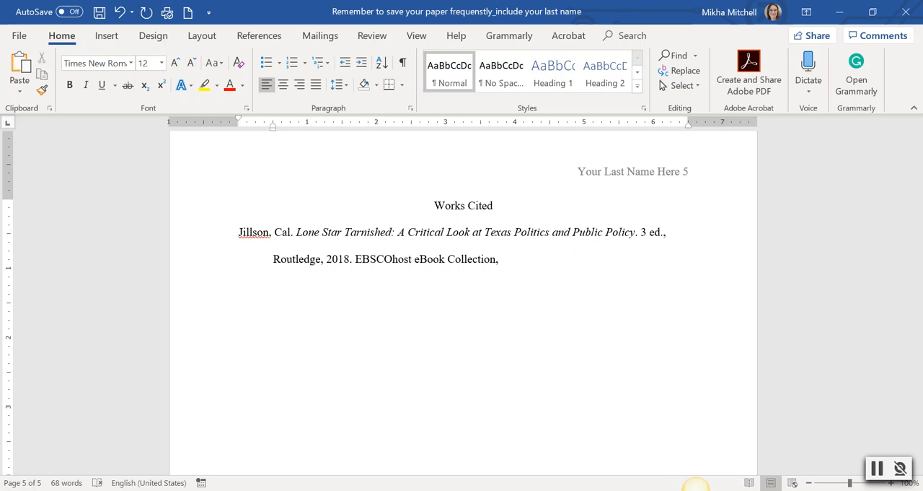
click(498, 258)
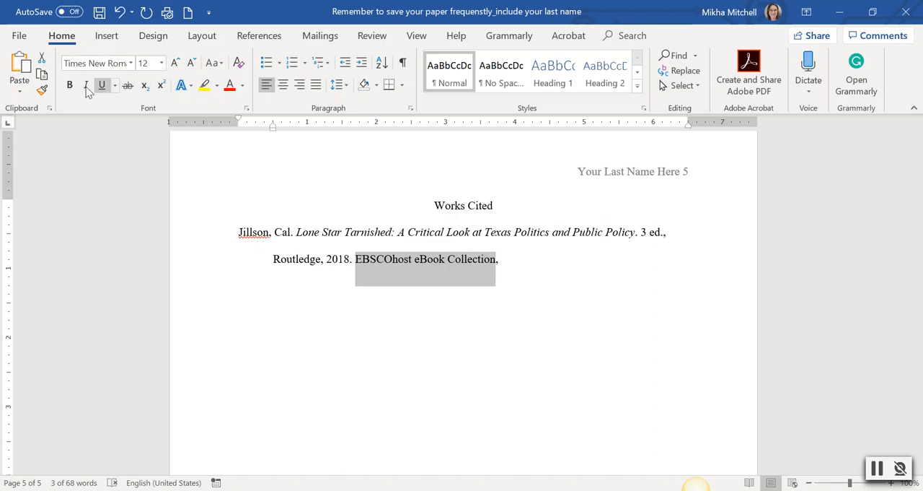
click(101, 85)
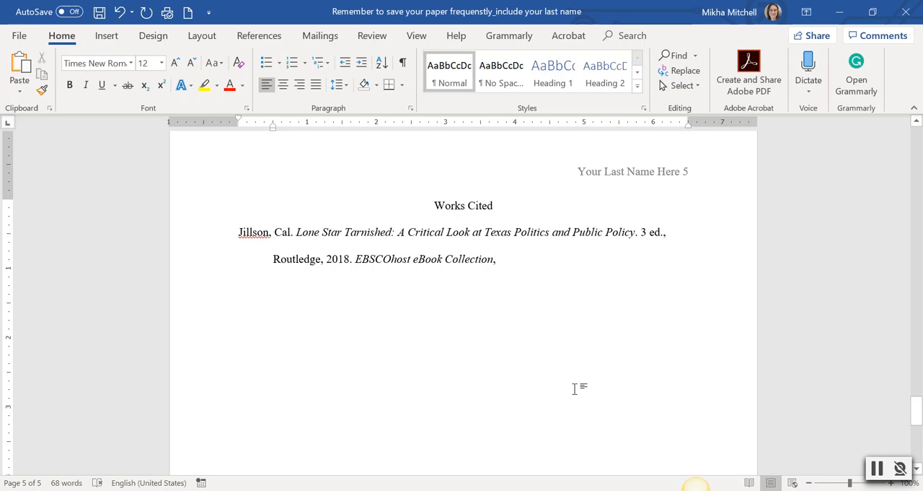
mouse_move(563, 375)
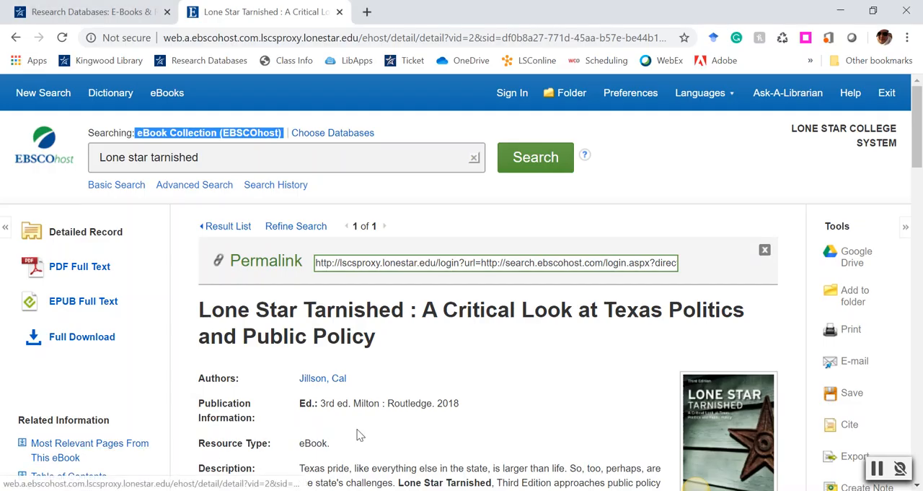
Select the full Lone Star Tarnished permalink address in the EBSCOhost record for copying.
scroll(down, 3)
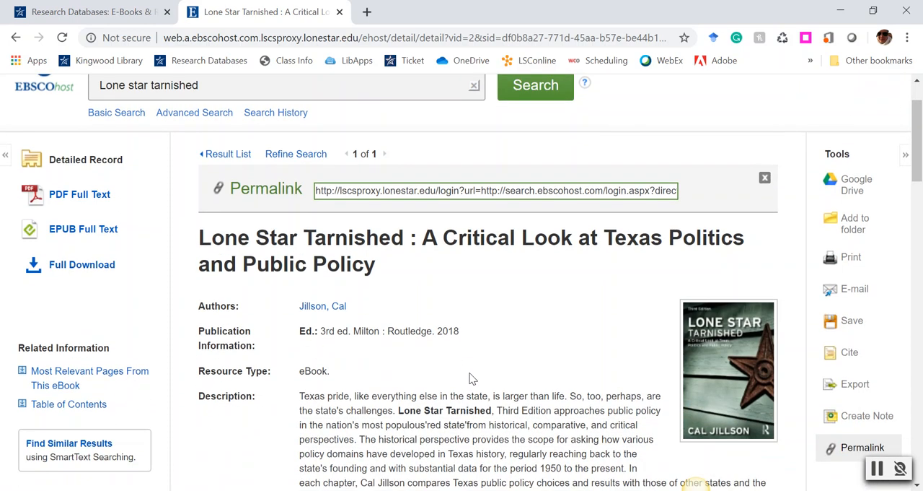
scroll(down, 3)
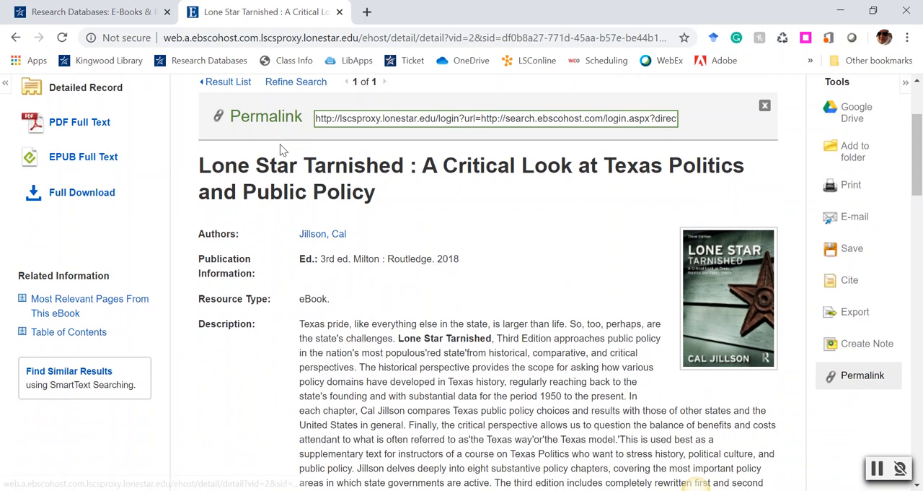
triple_click(497, 119)
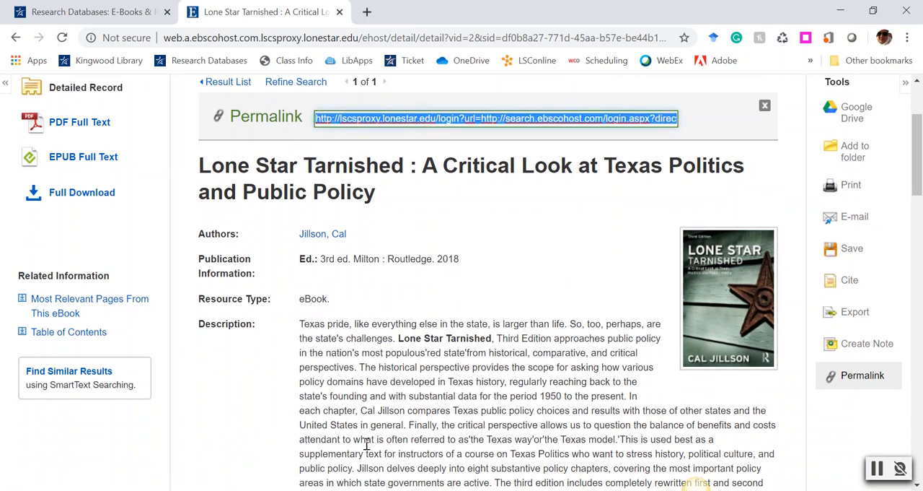
mouse_move(263, 107)
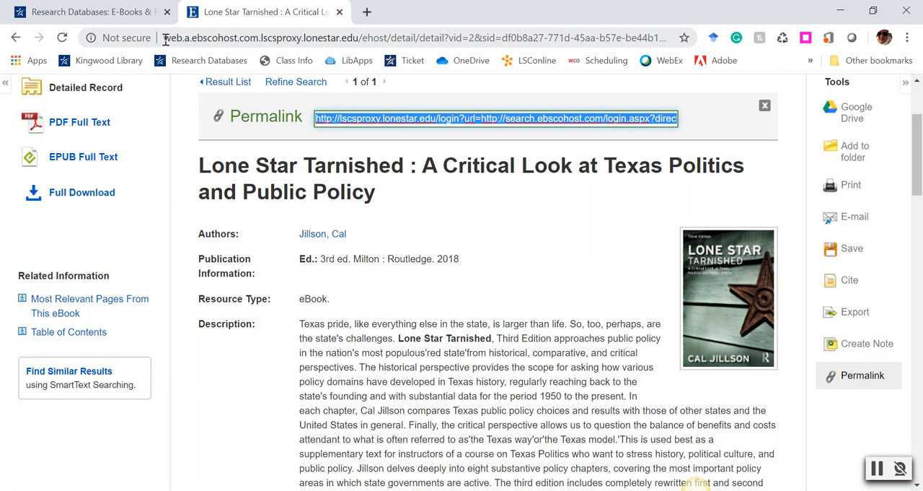
mouse_move(167, 38)
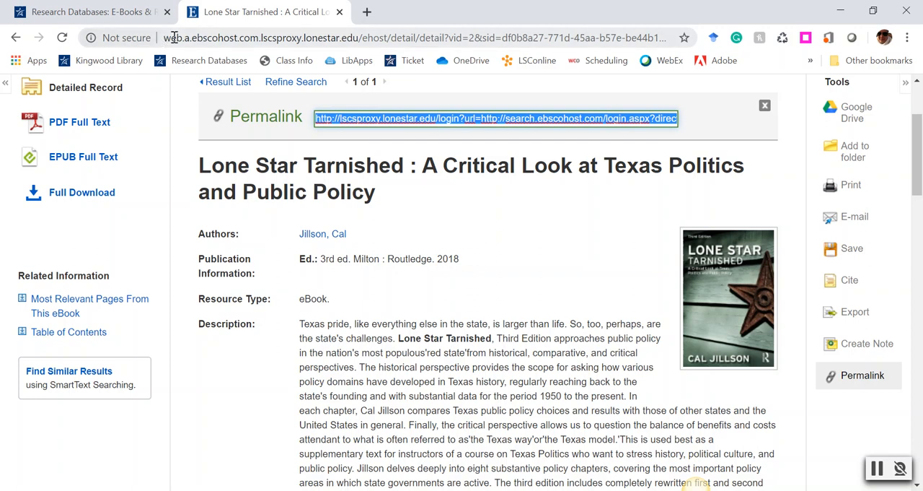
mouse_move(295, 38)
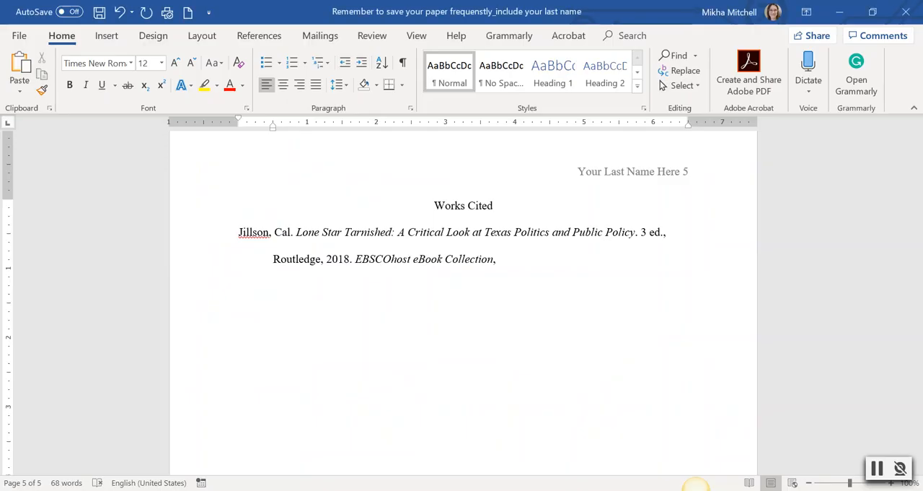
Paste the permalink as plain text after 'Collection,' and end the citation with a period.
click(522, 262)
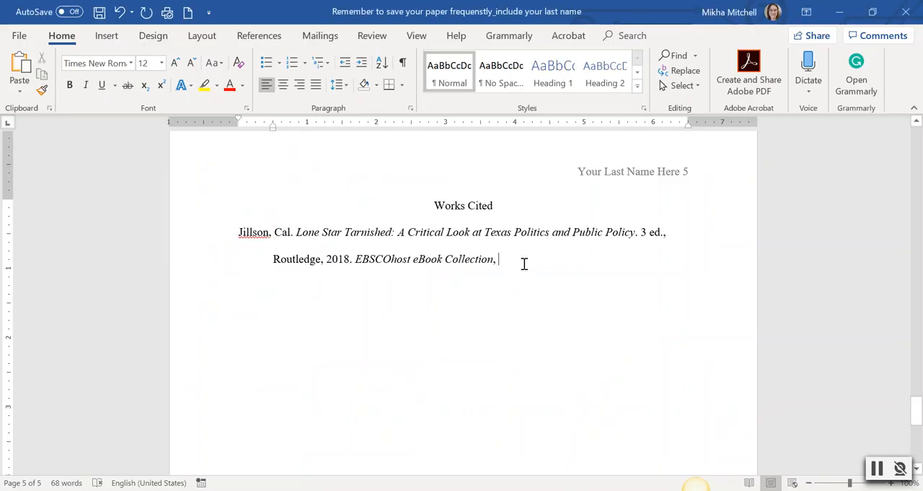
right_click(497, 260)
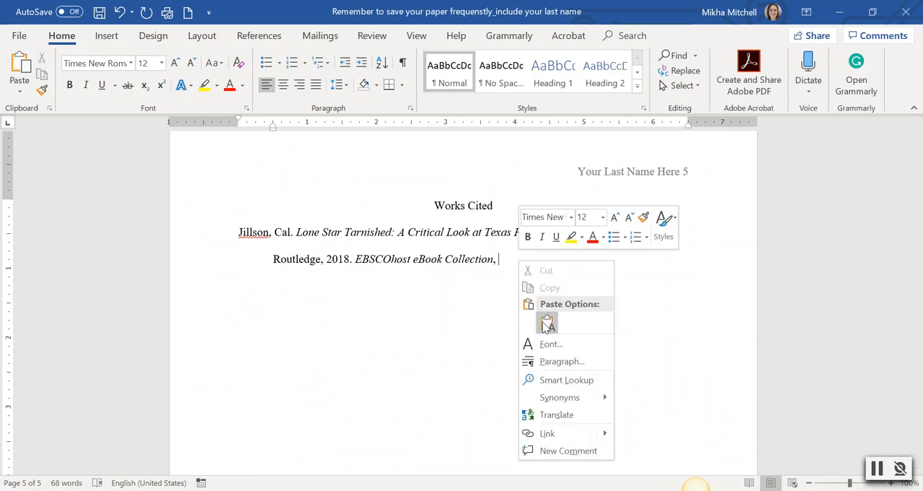
click(547, 320)
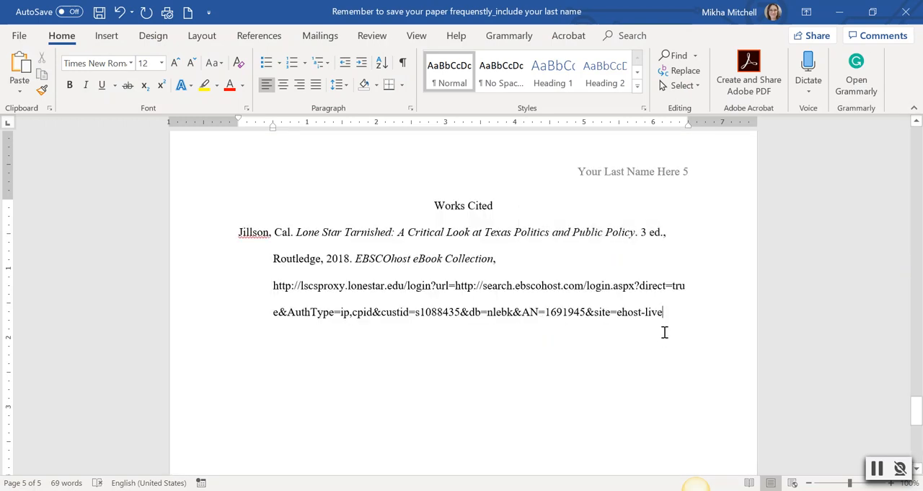
text(.)
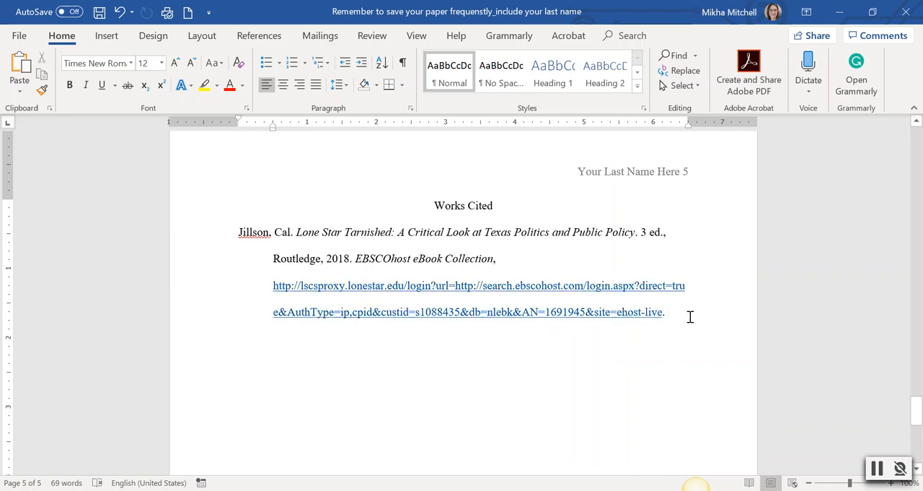
mouse_move(295, 285)
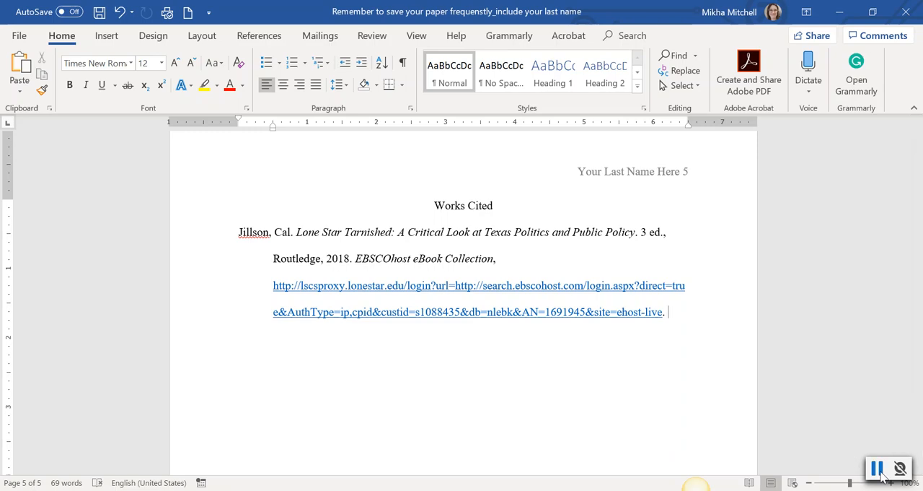
mouse_move(900, 469)
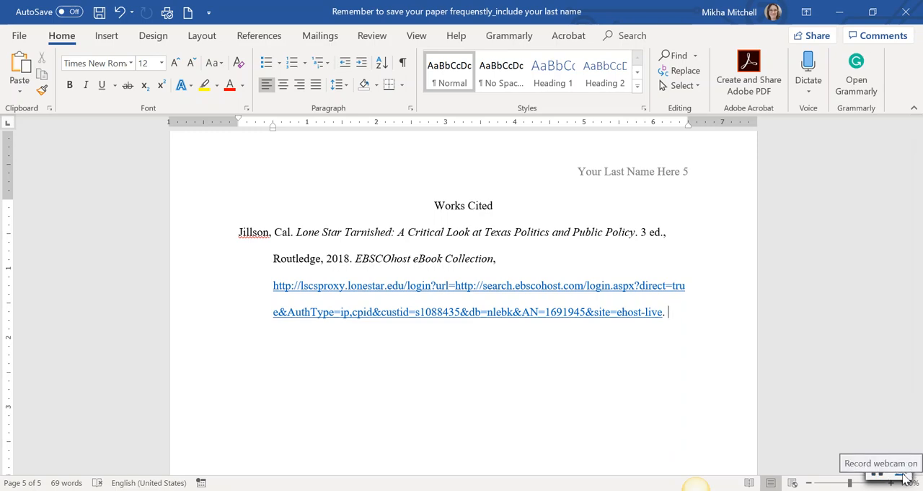